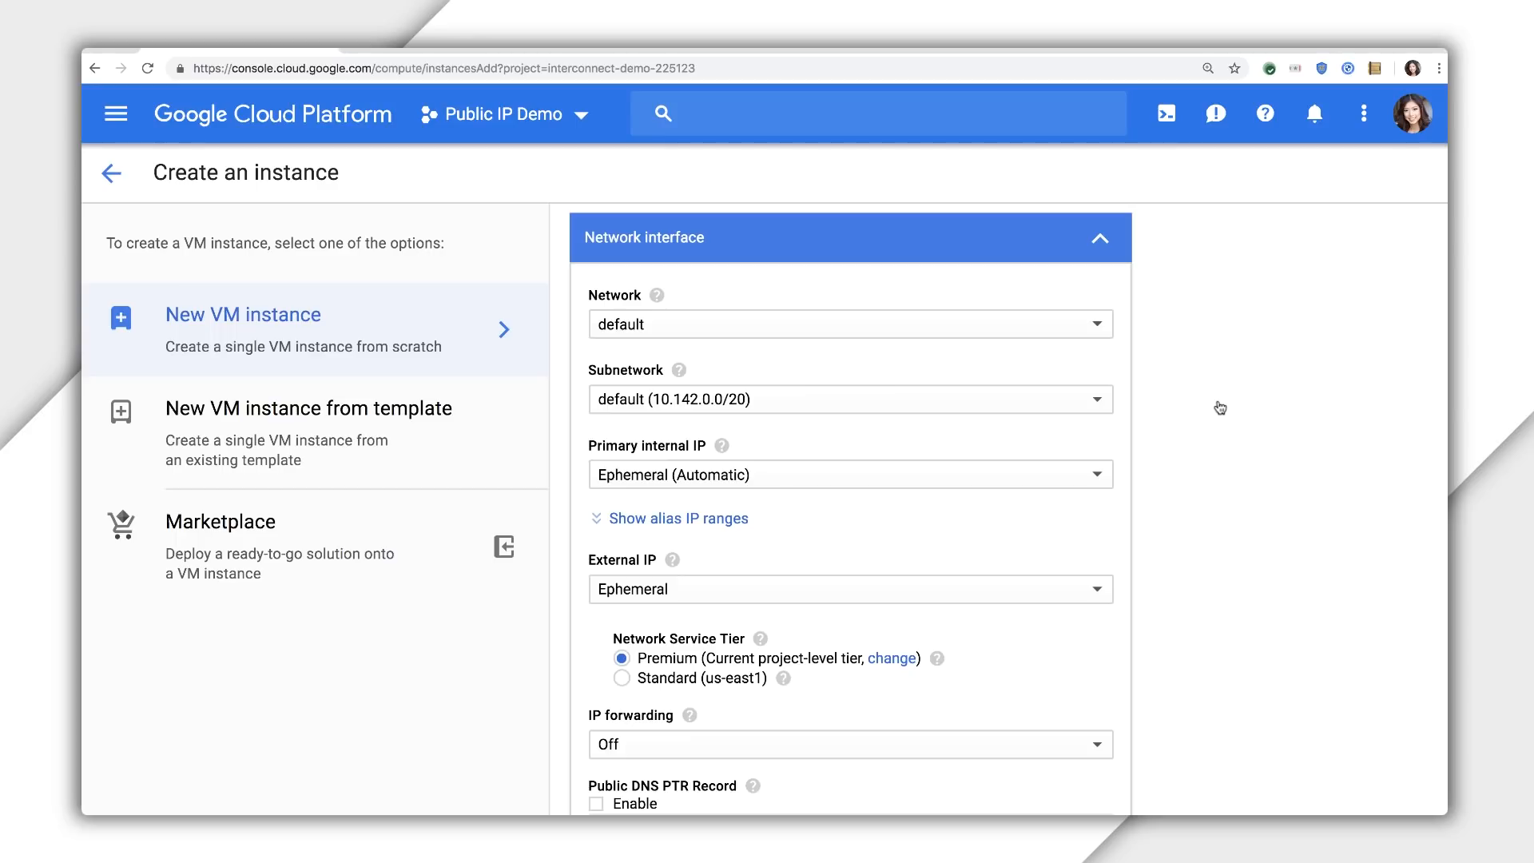
- Keep the automatic ephemeral internal IP on Create an instance, then open apache1's details
click(851, 475)
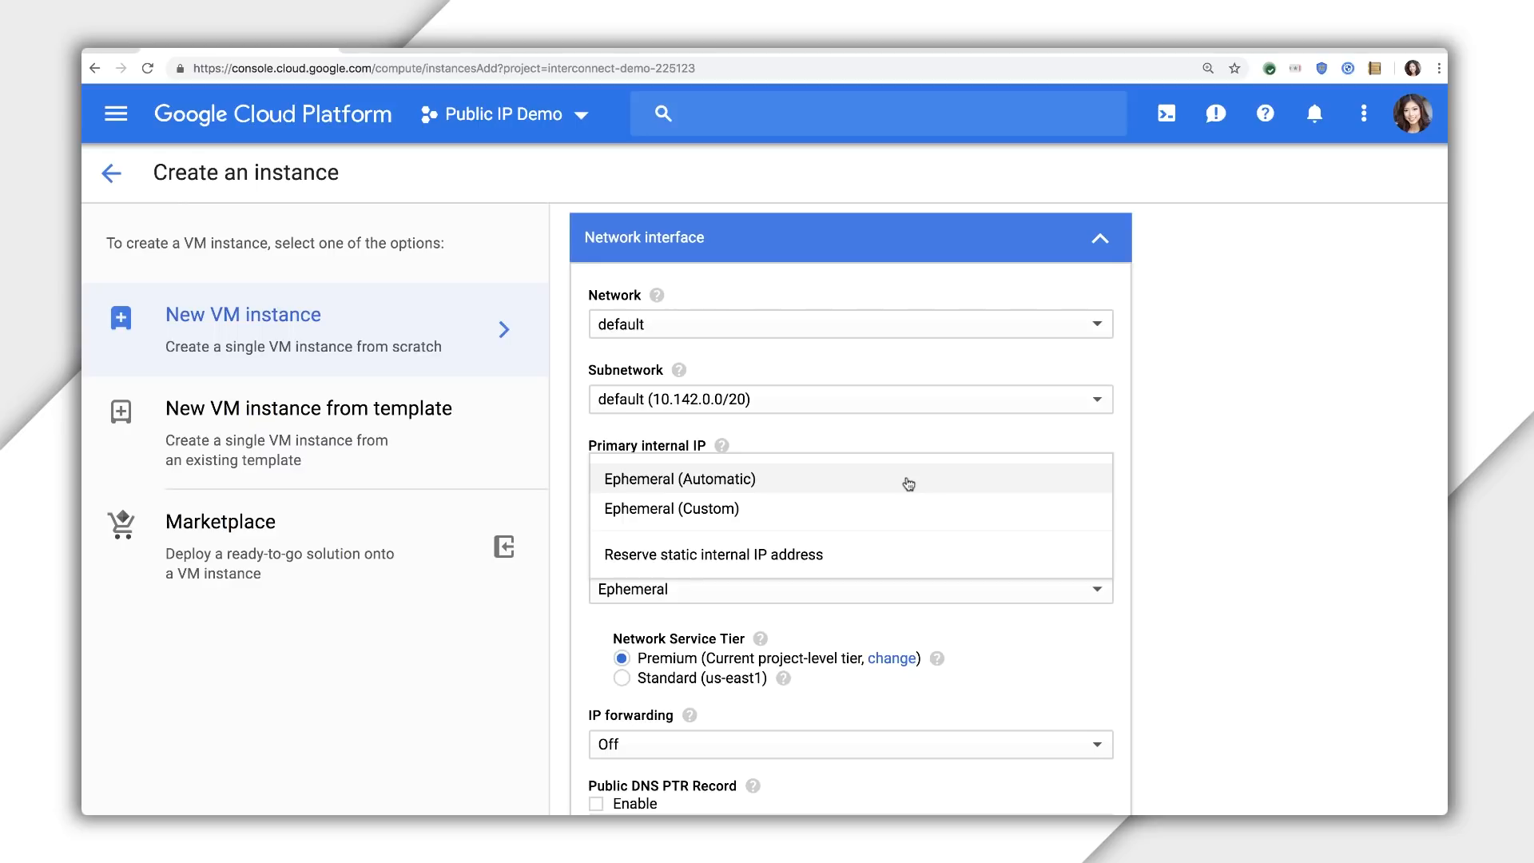
click(680, 479)
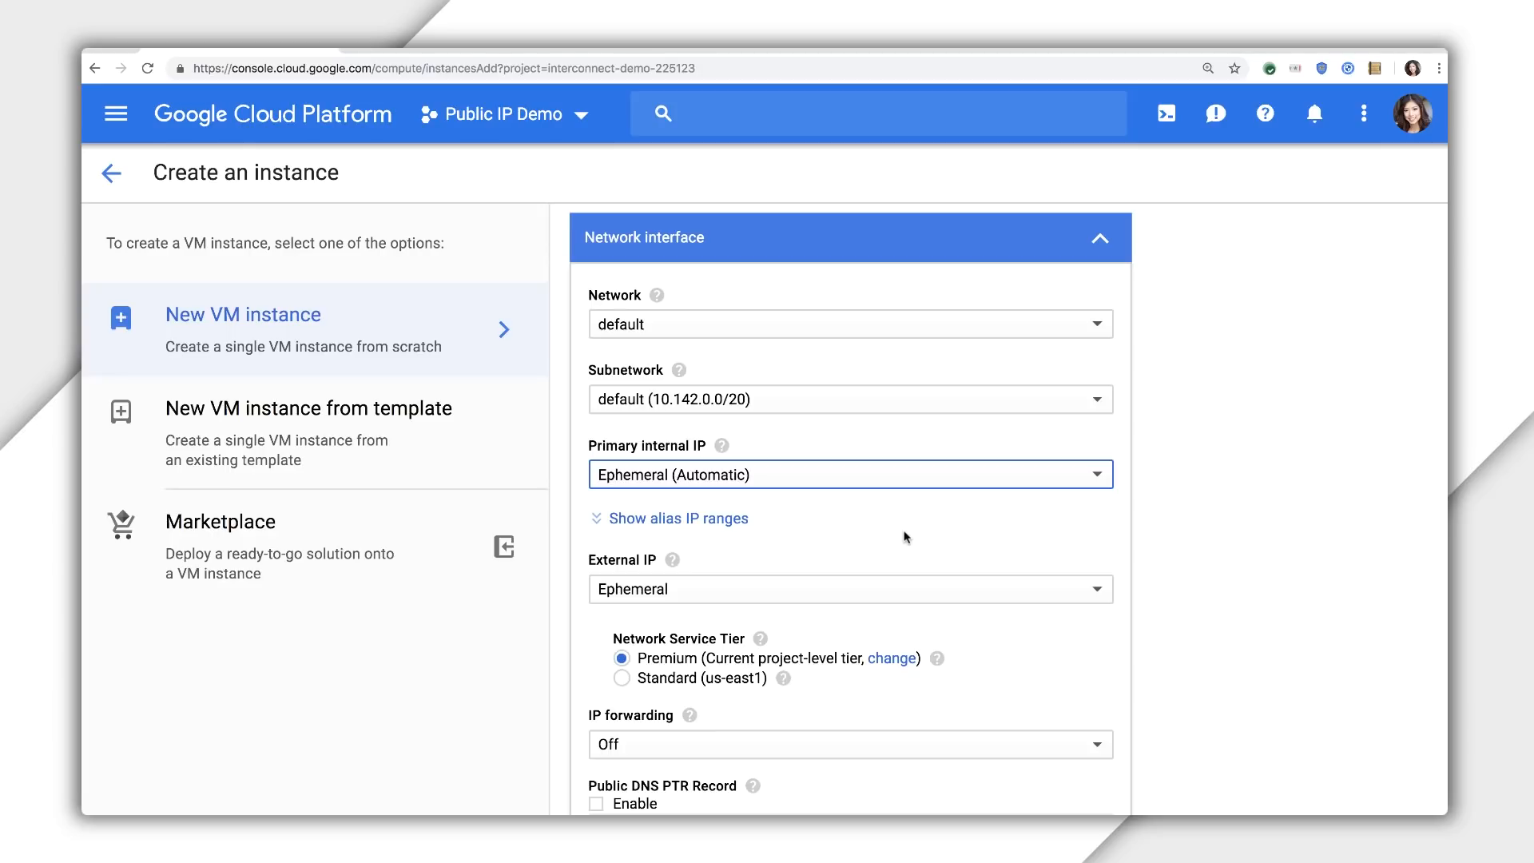
scroll(down, 3)
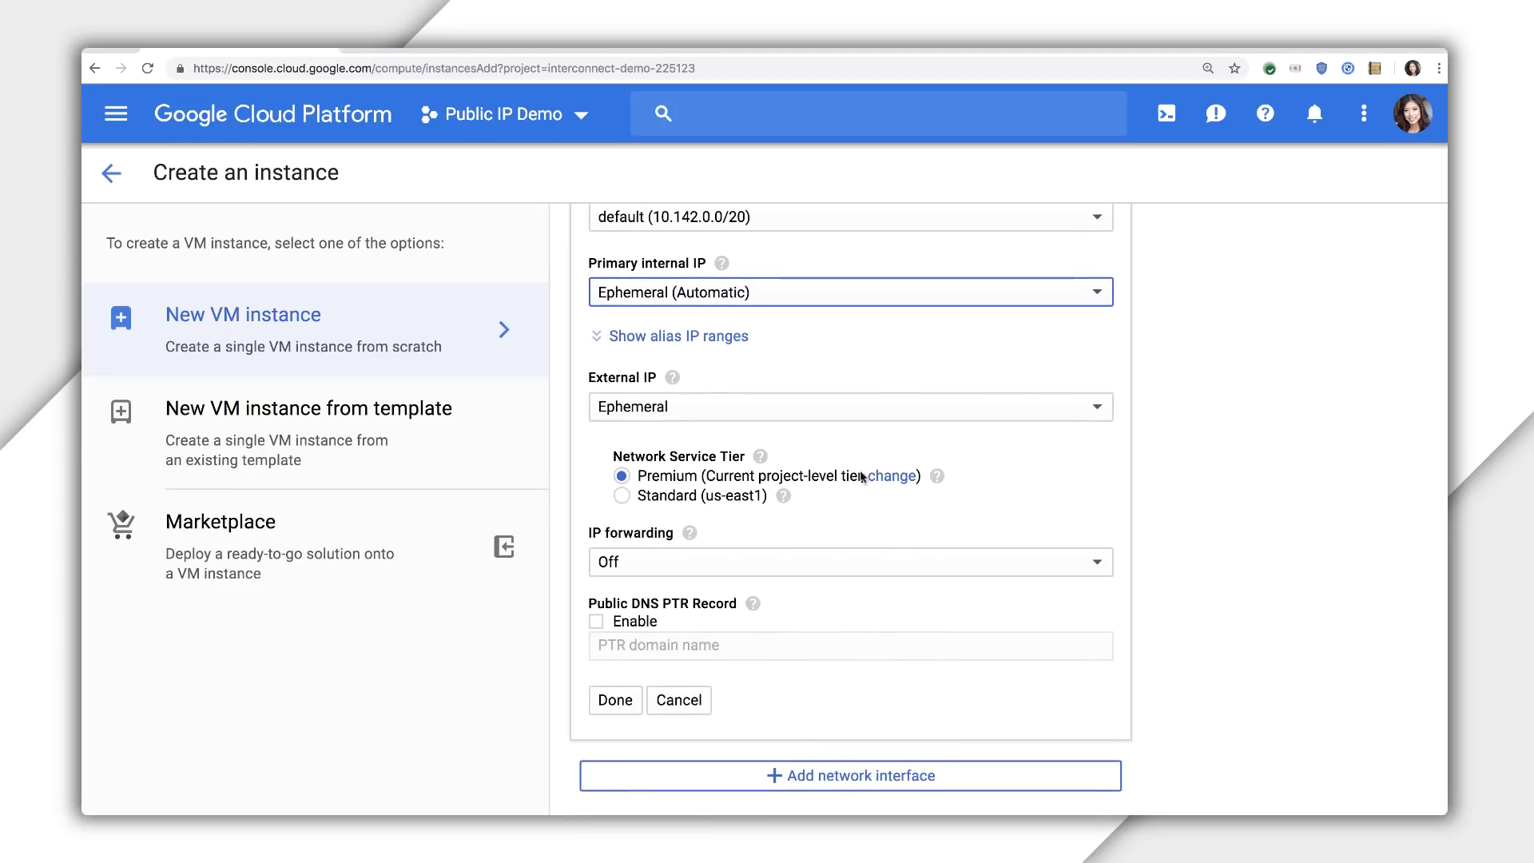
click(850, 407)
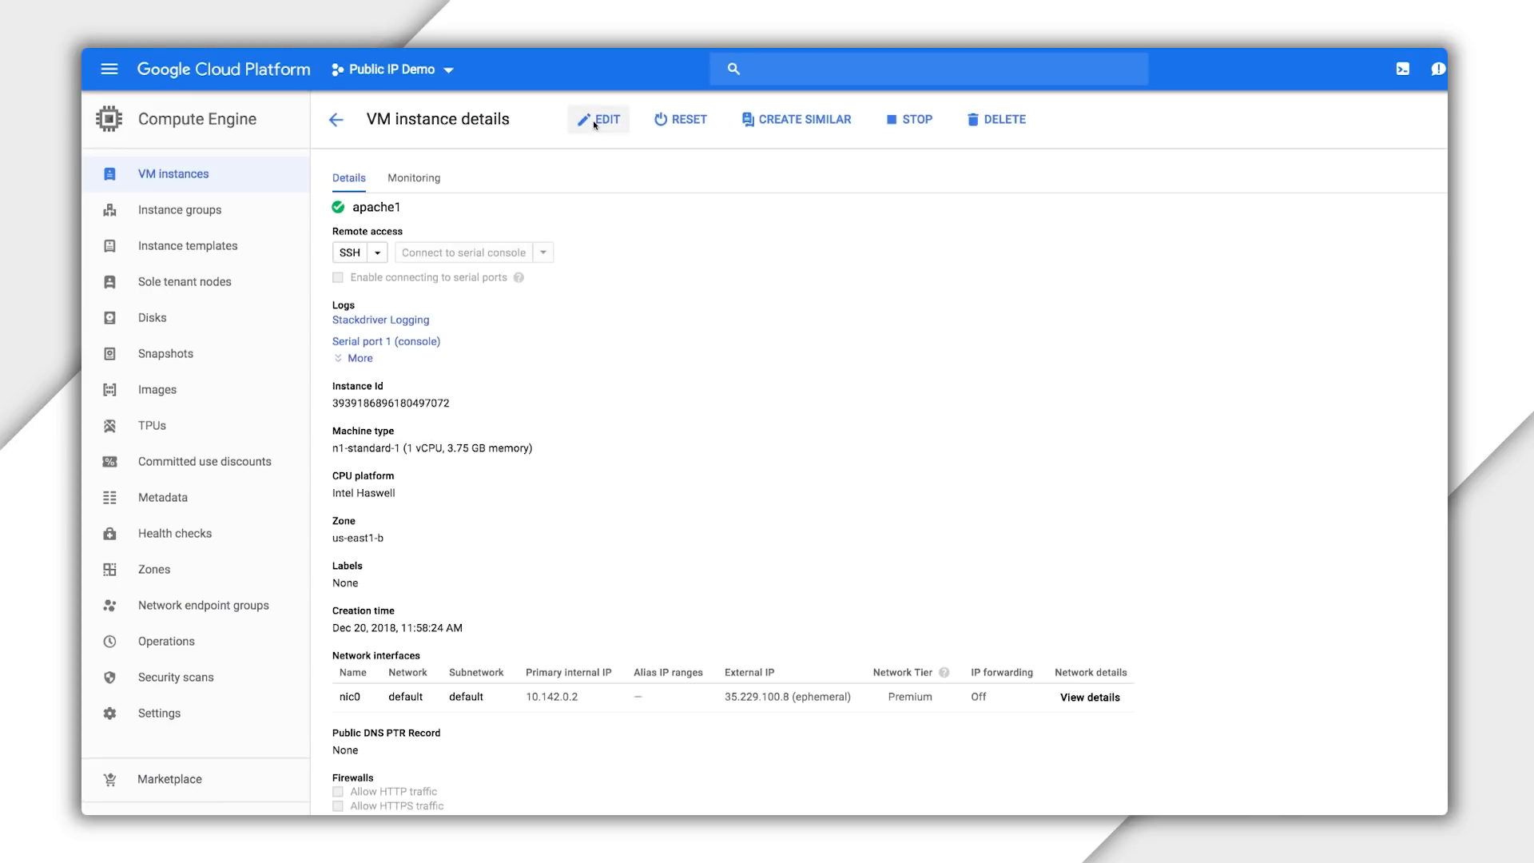
- Set apache1's nic0 External IP to None and save the instance
click(598, 119)
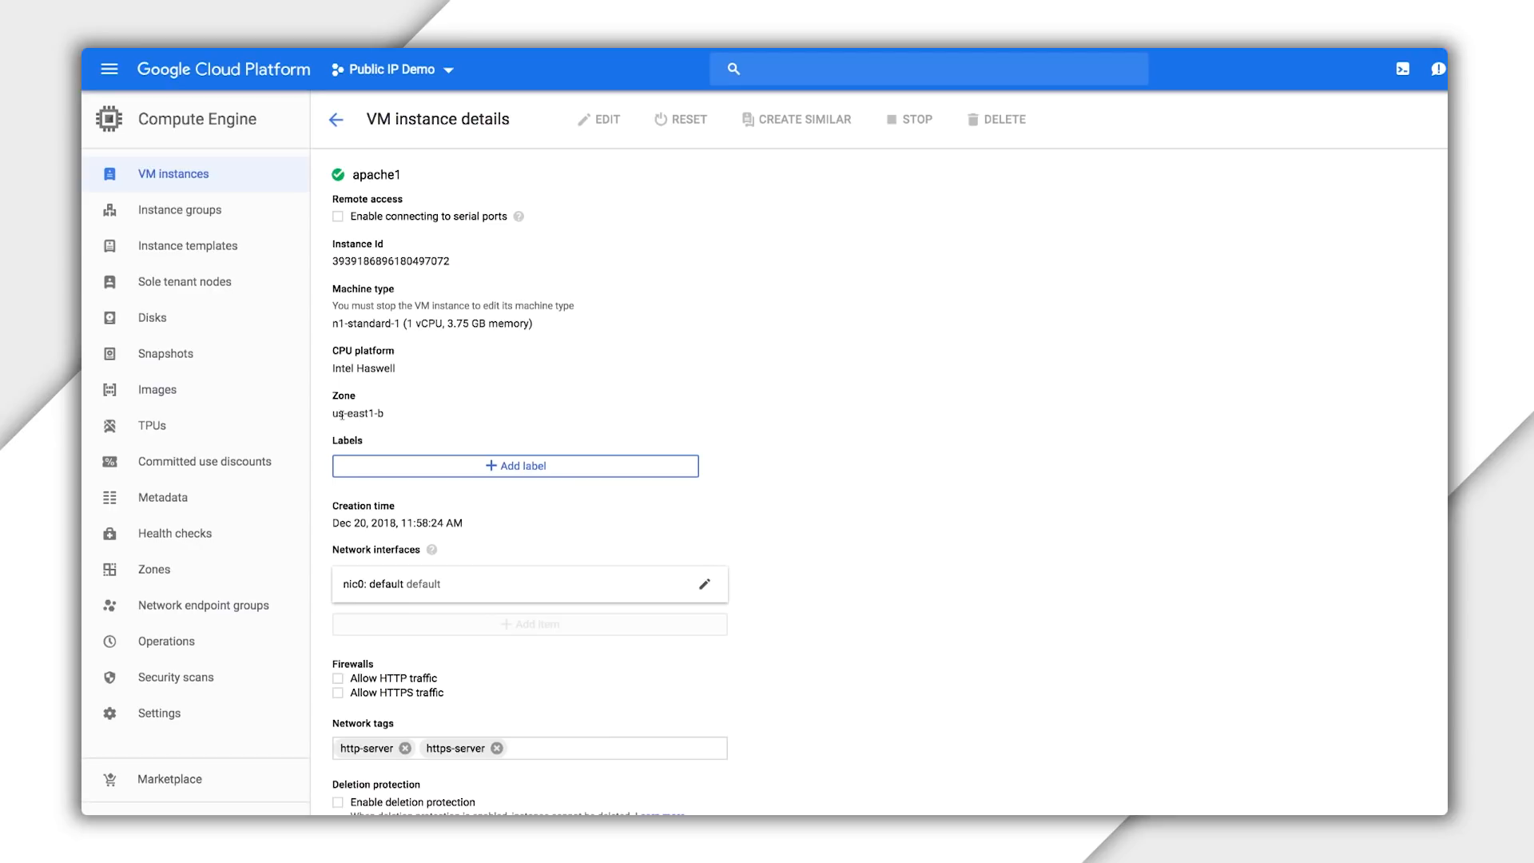
scroll(down, 3)
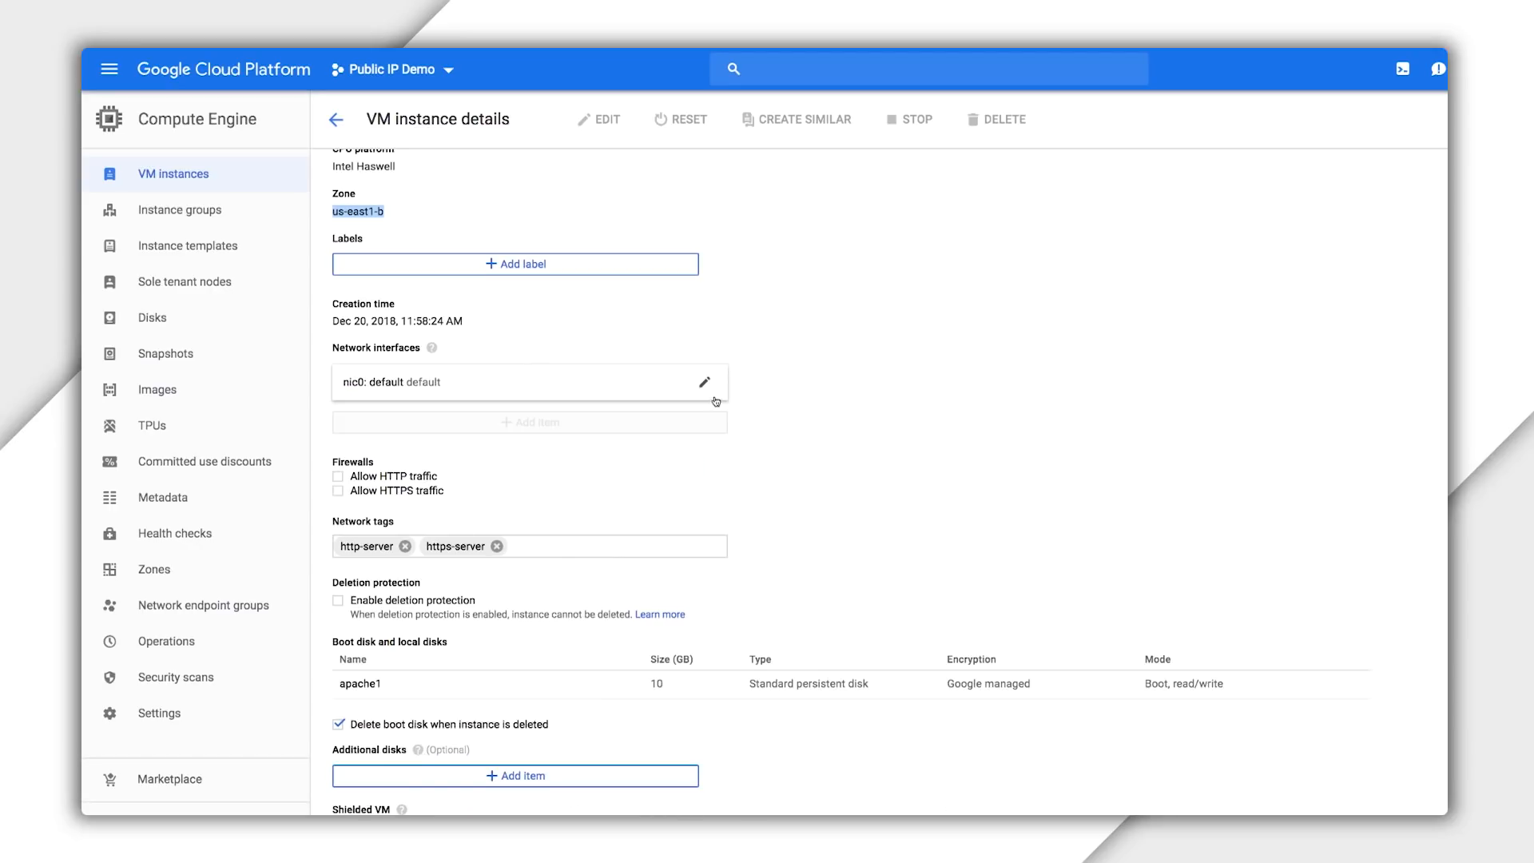
click(703, 383)
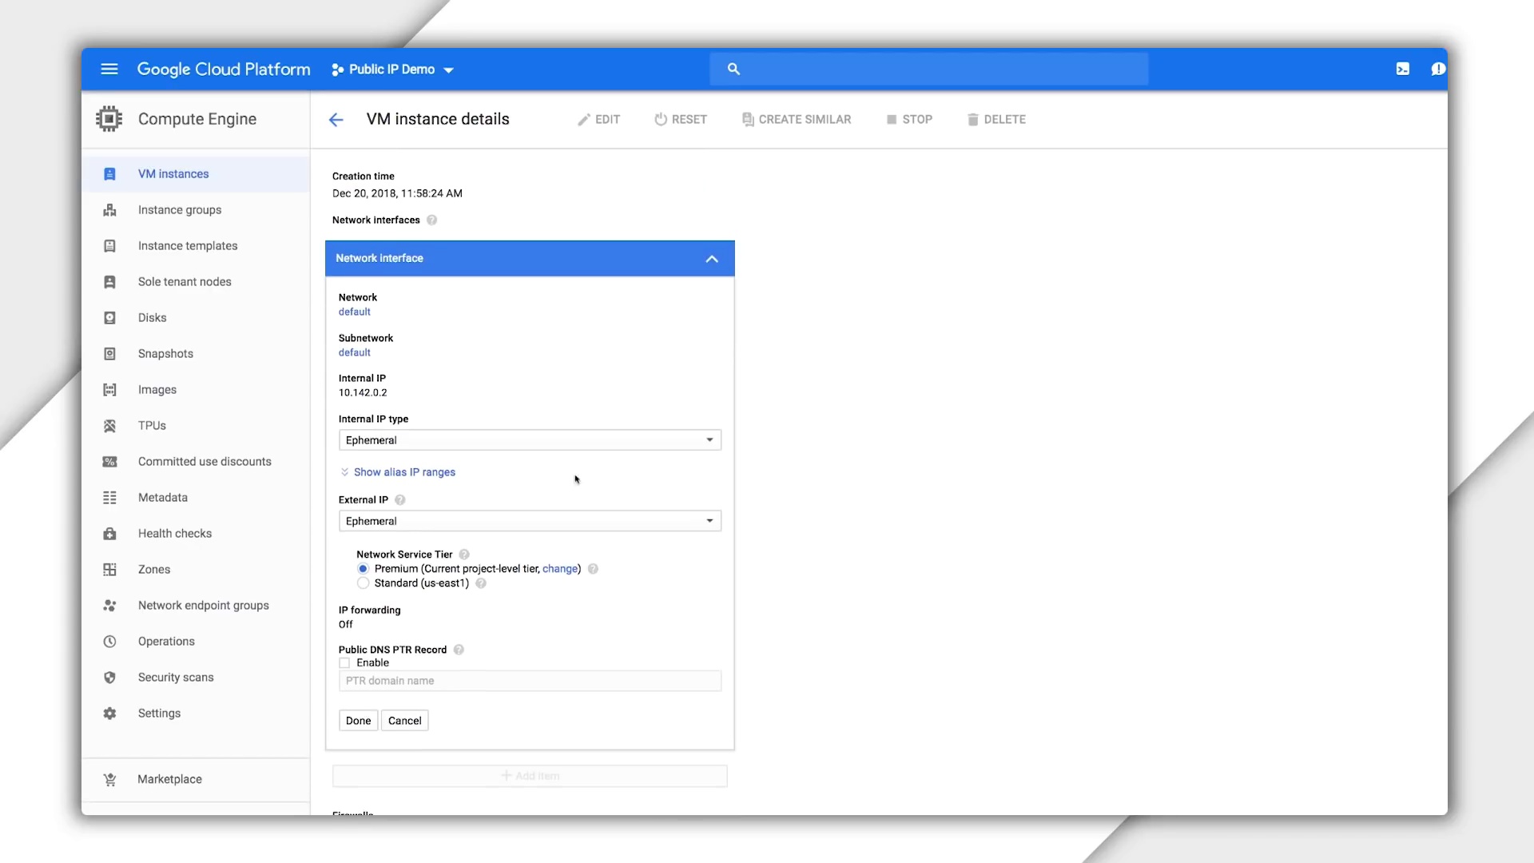
click(530, 521)
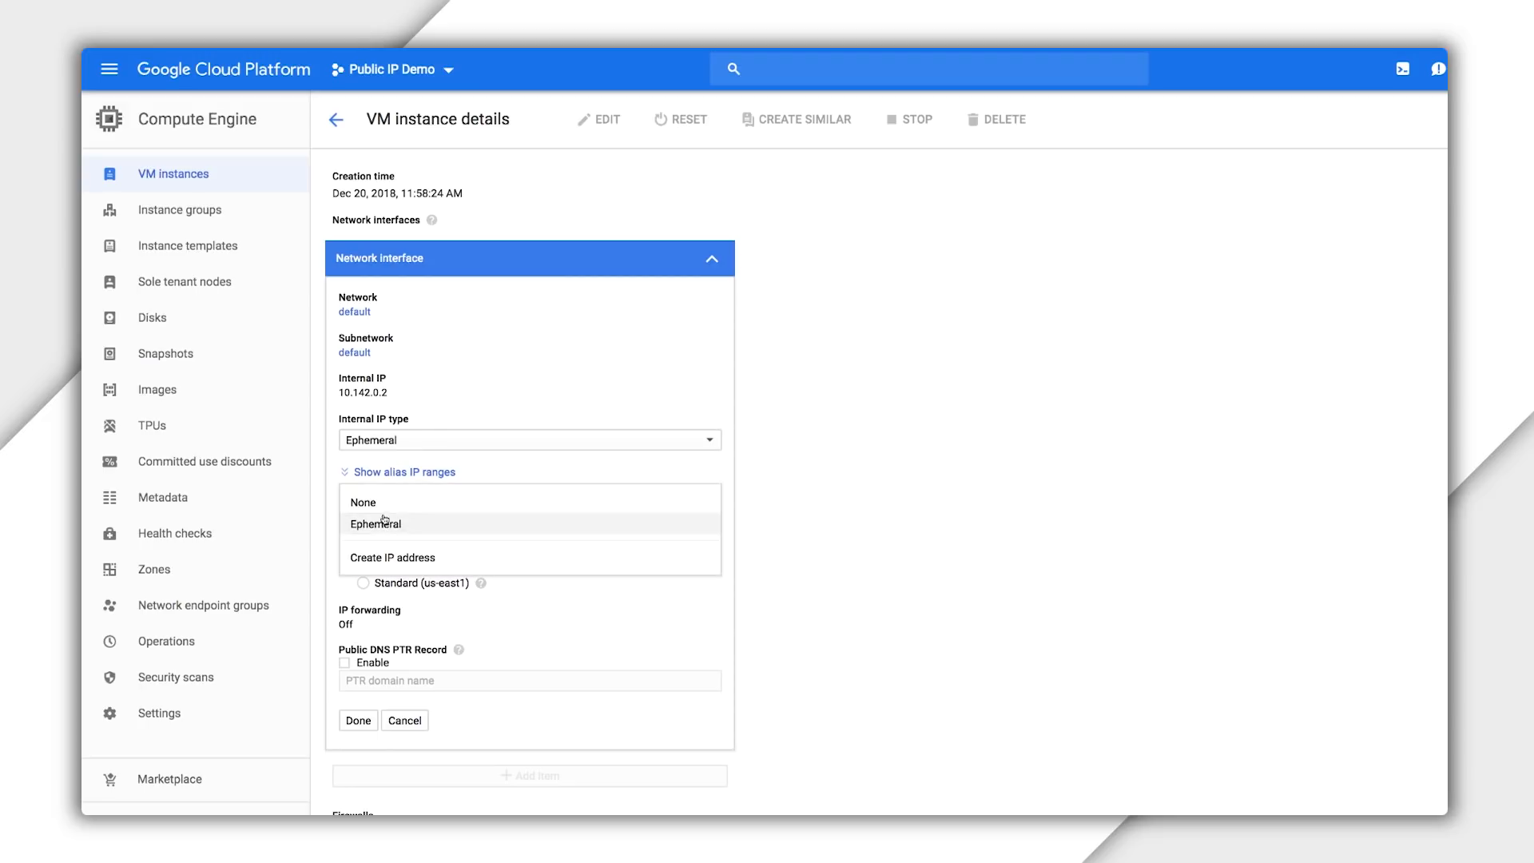
click(363, 503)
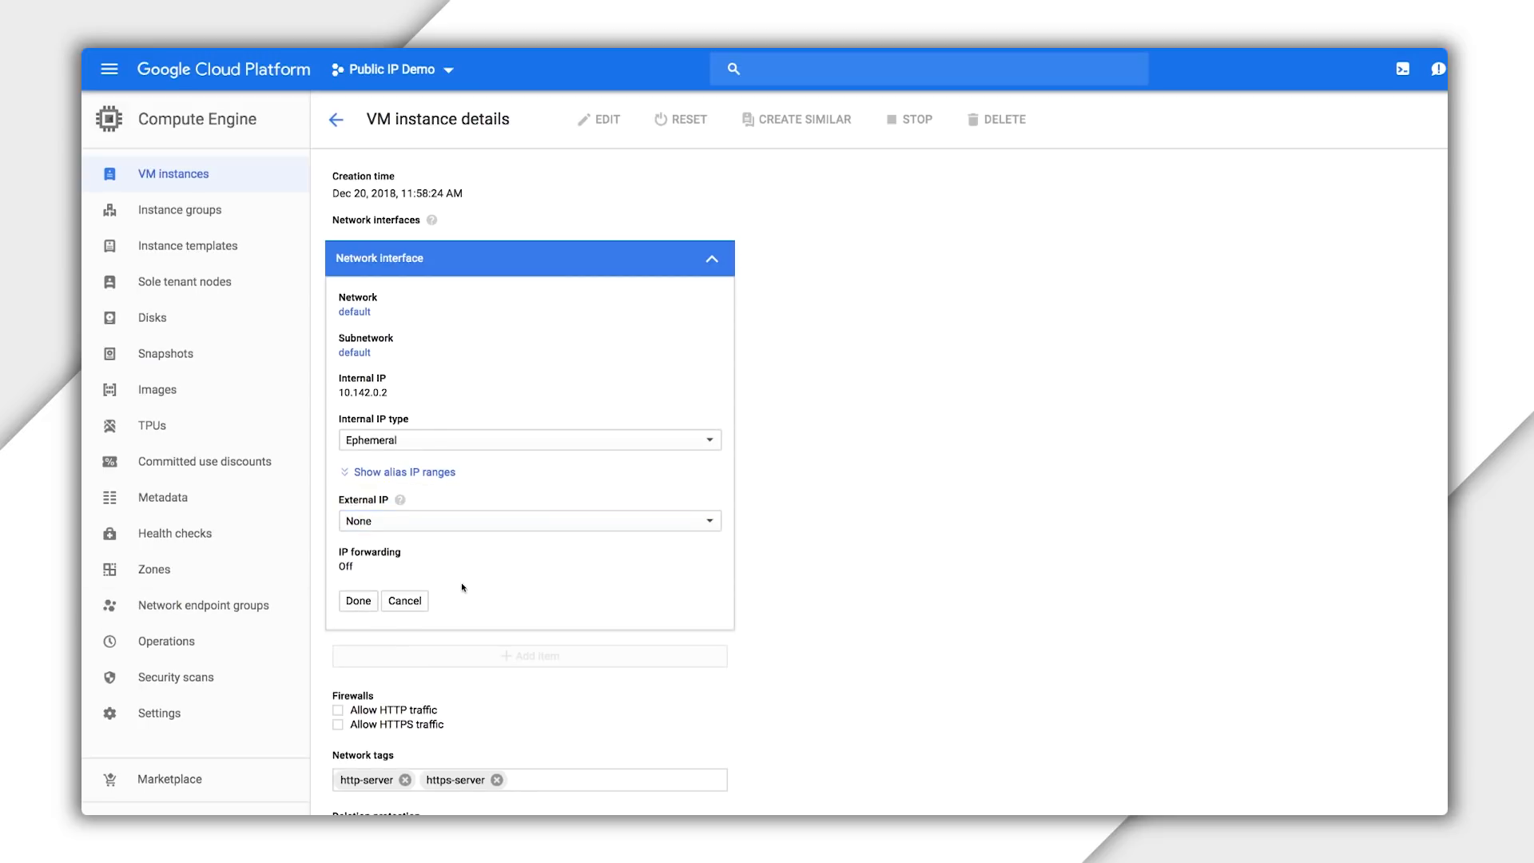
click(358, 600)
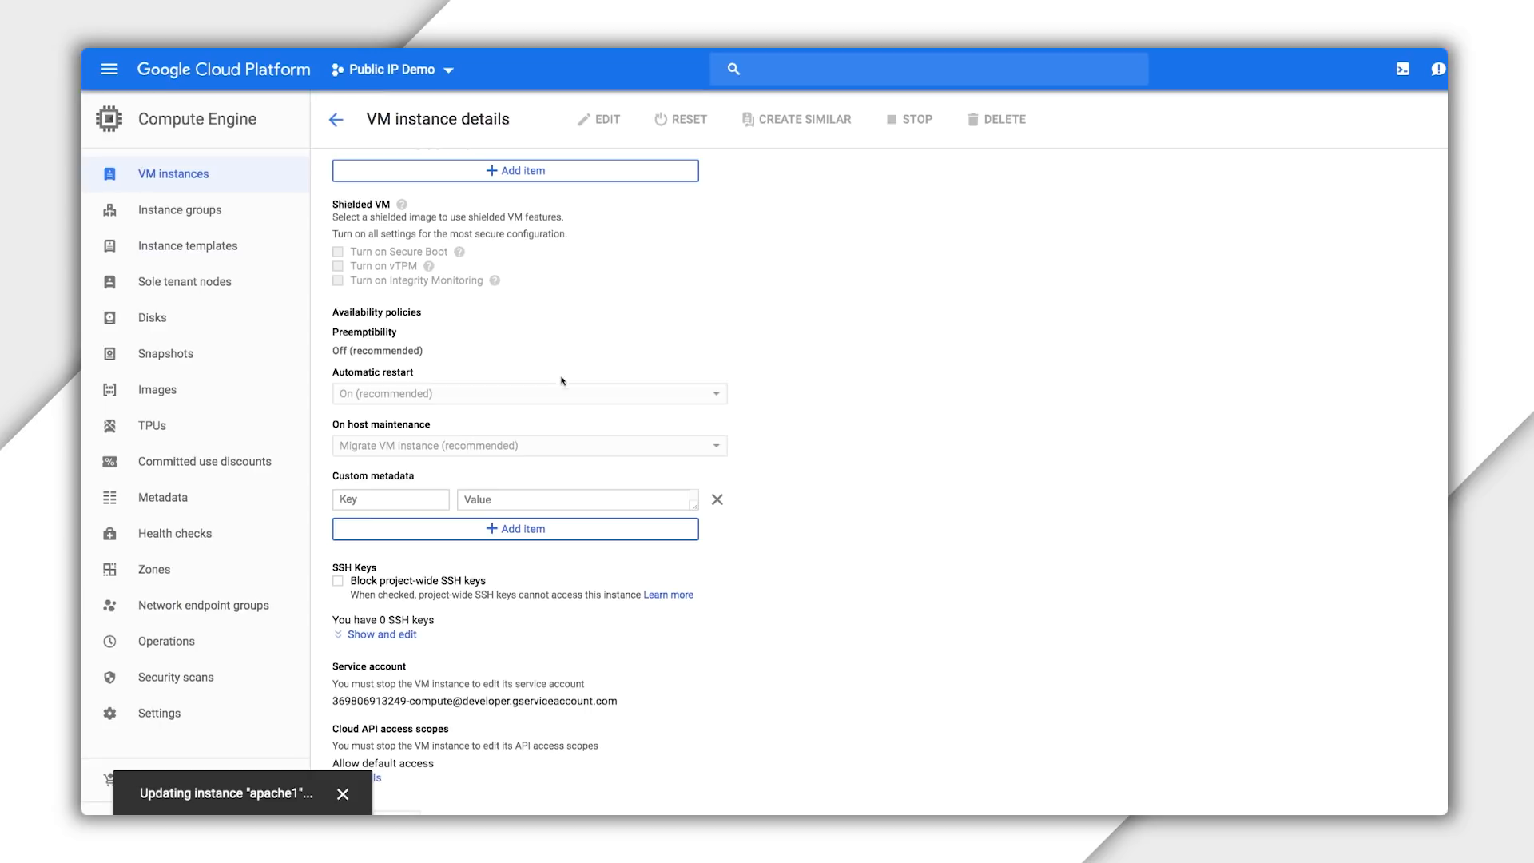
click(334, 119)
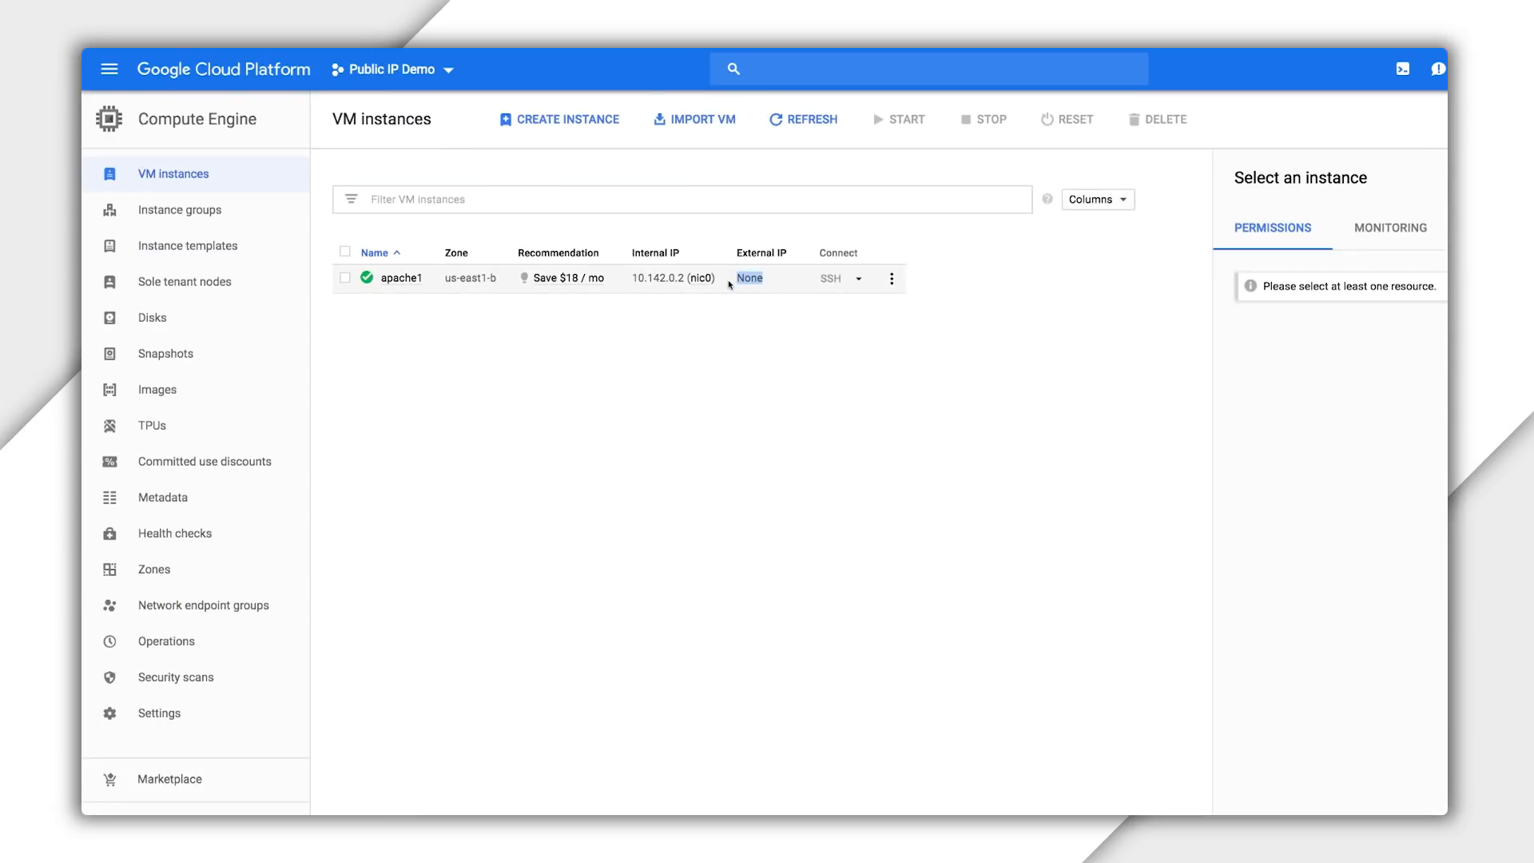
- Select apache1 in the VM instances list and open the navigation menu
click(345, 278)
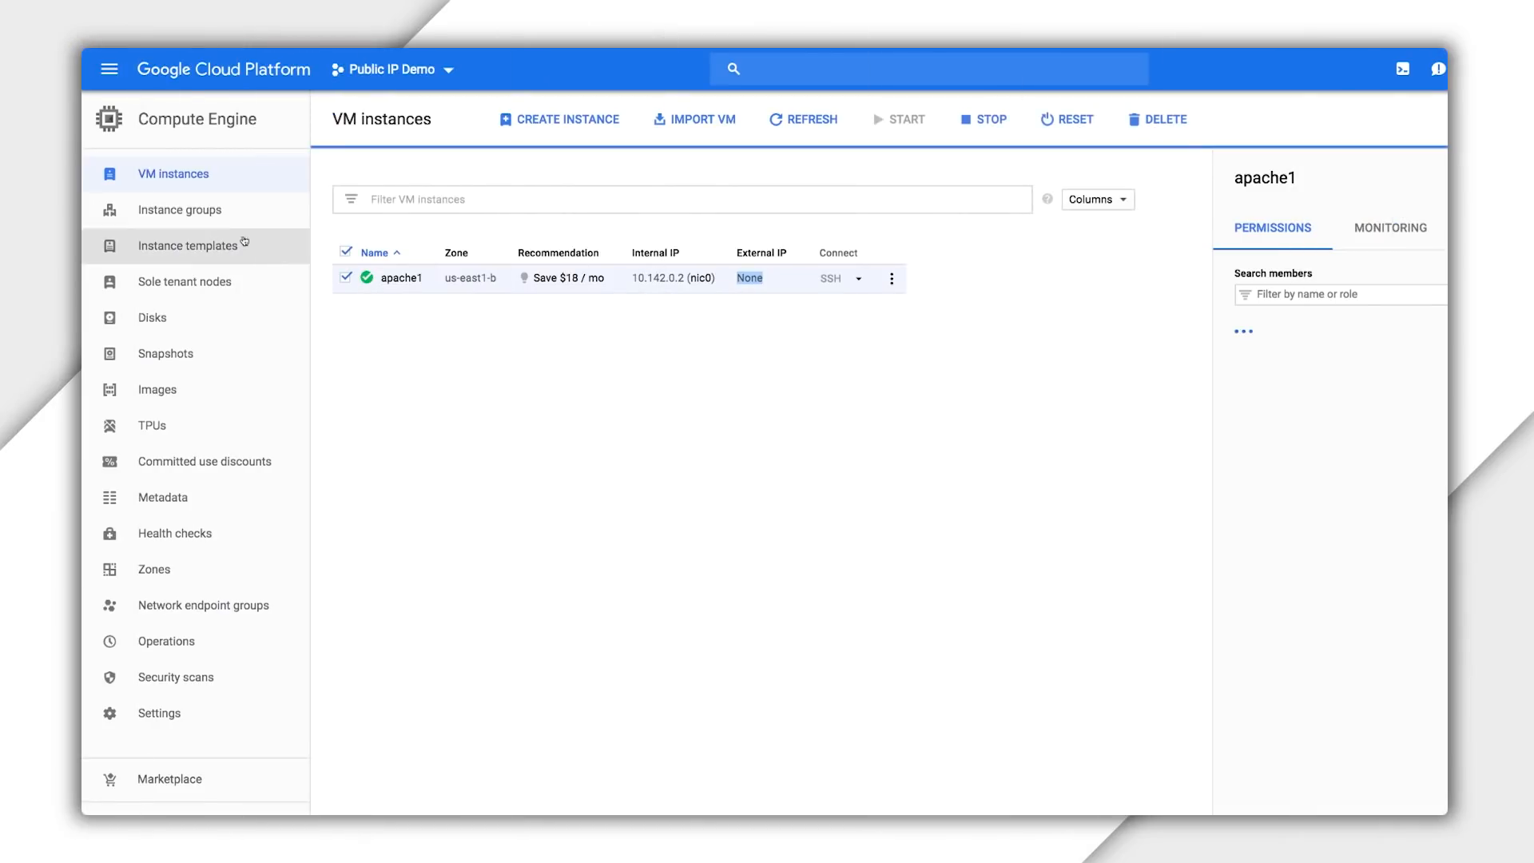
click(110, 68)
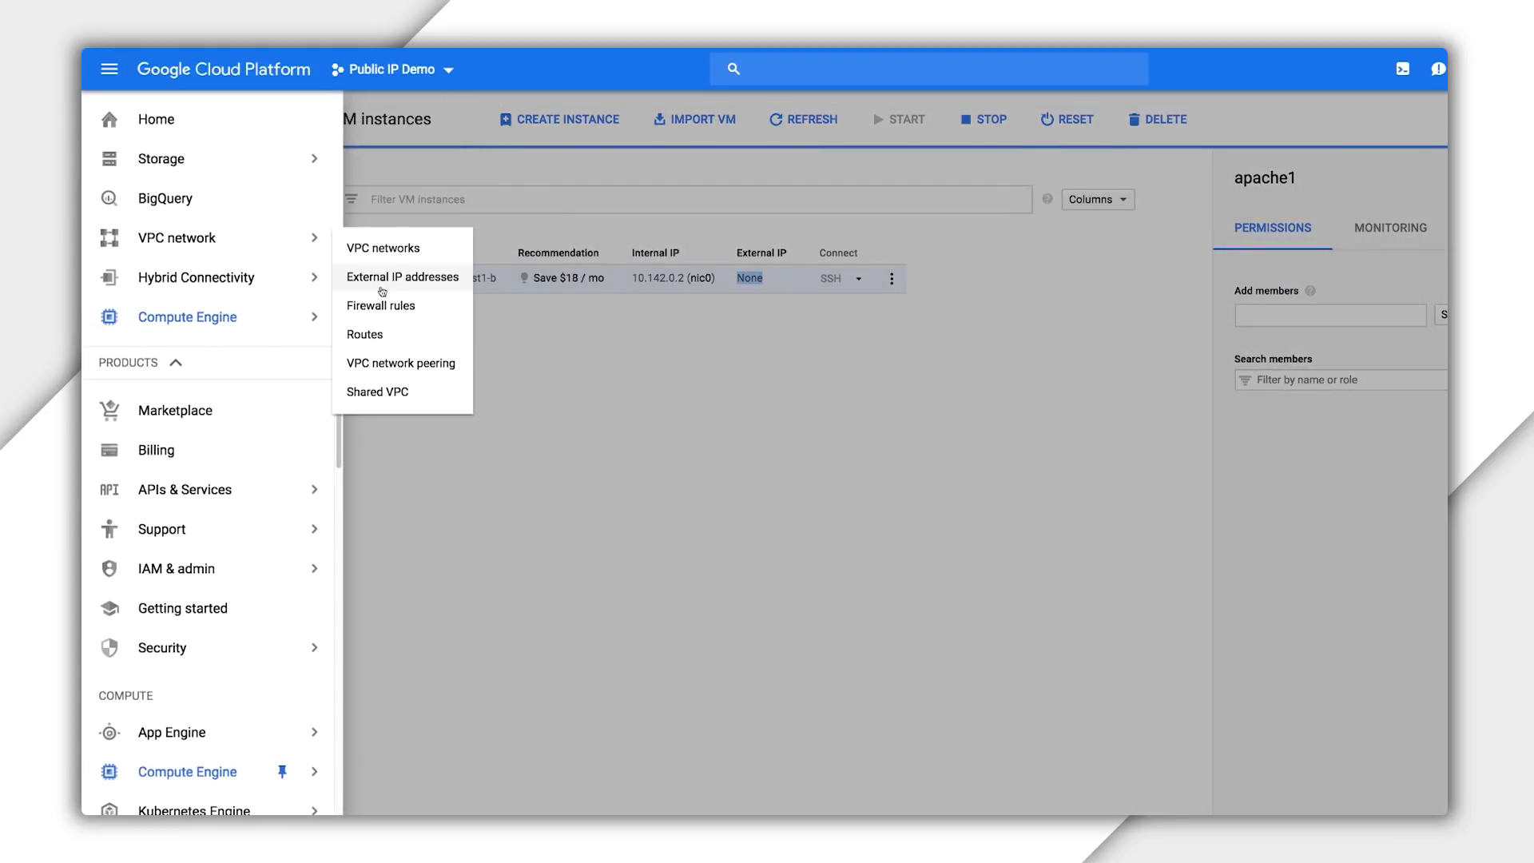
- Reserve static external address apache-pub-ip (35.196.40.204) attached to apache1
click(402, 277)
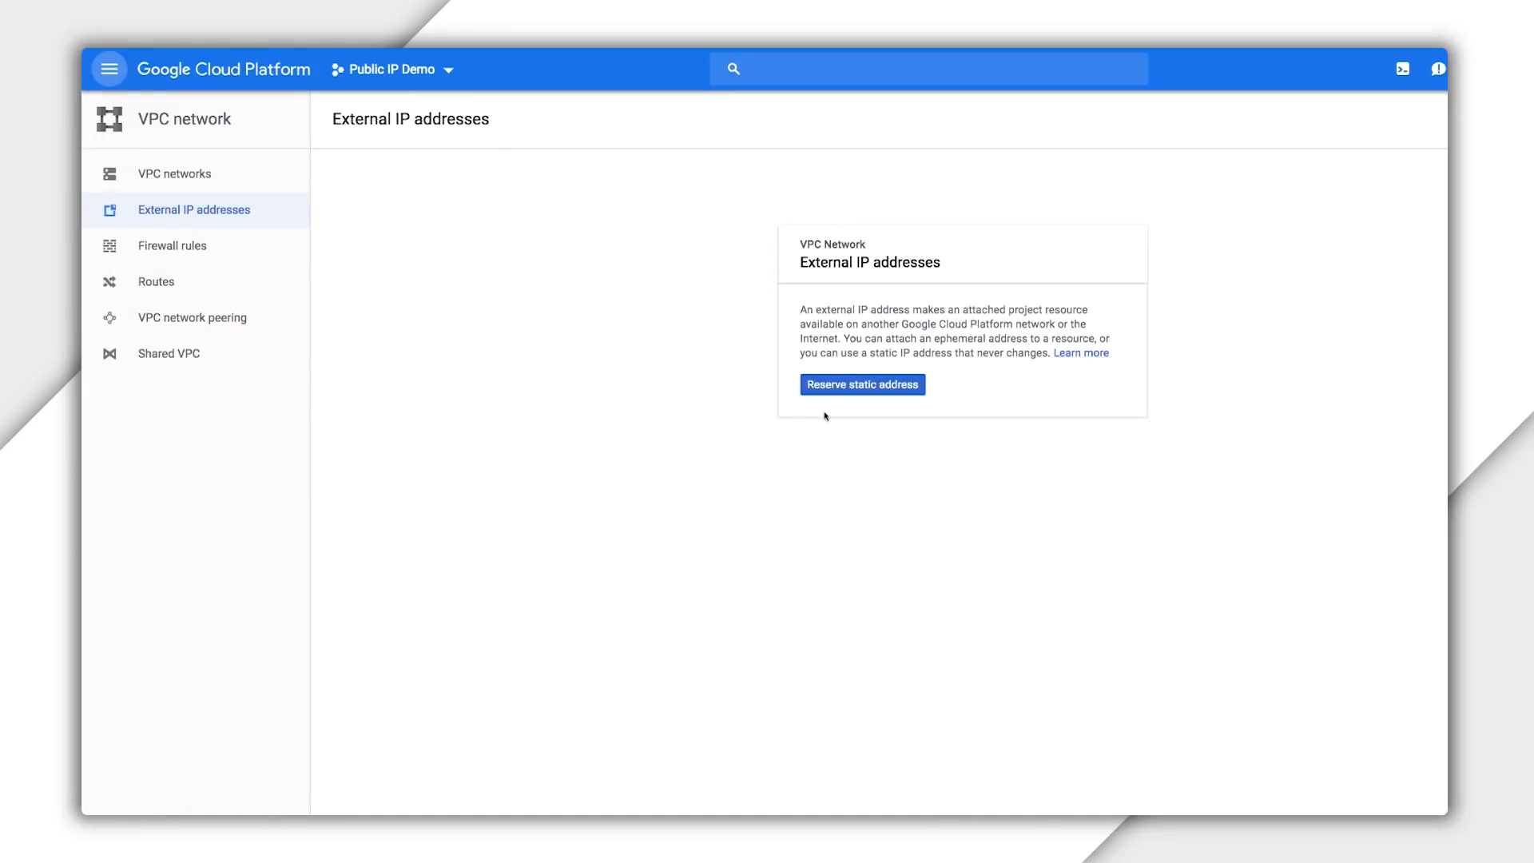
click(863, 385)
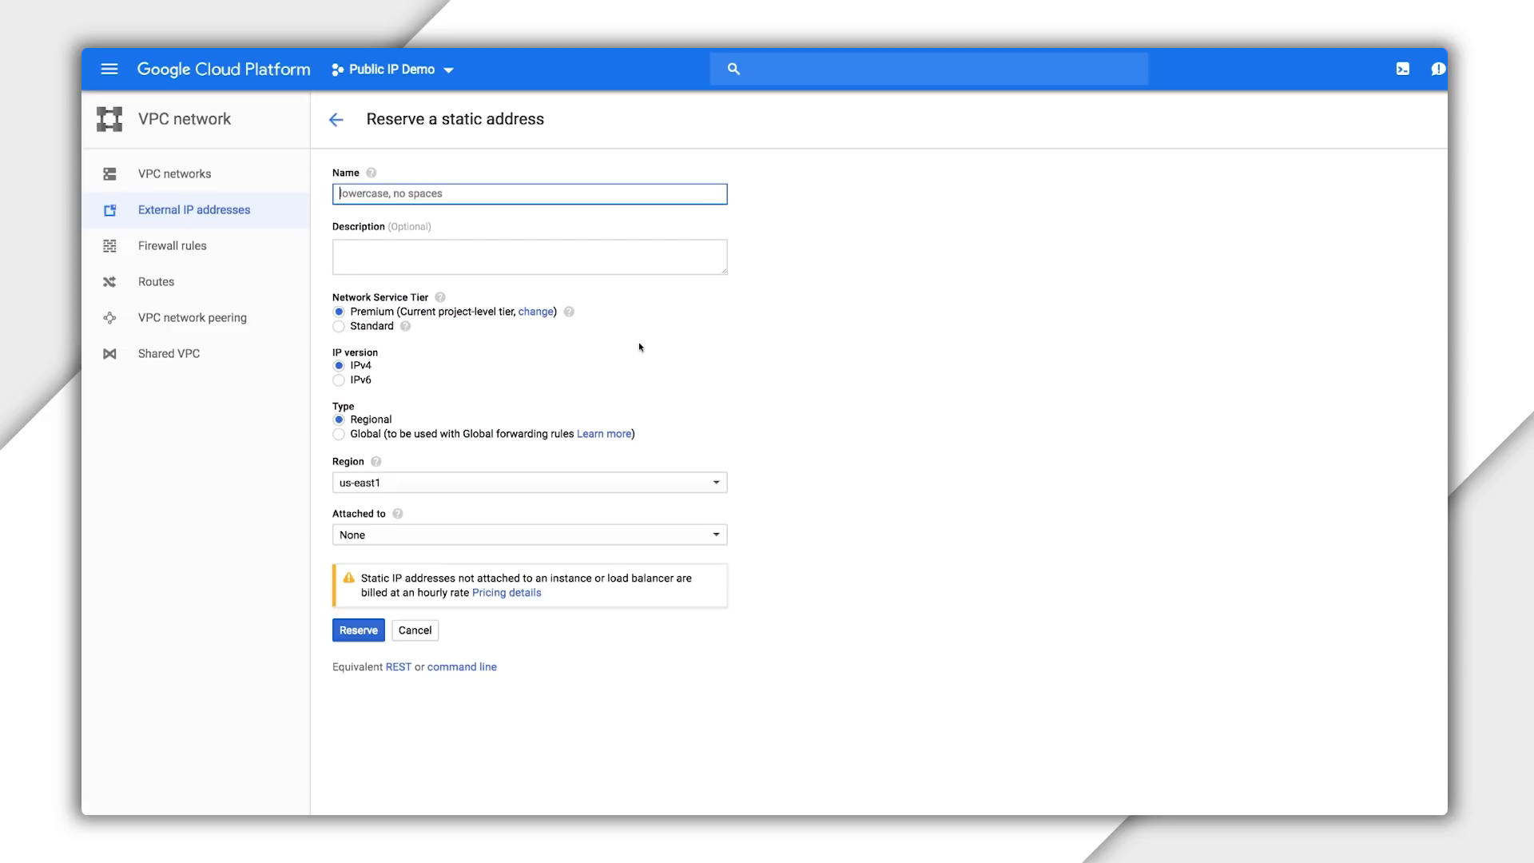
text(apache-pub-ip)
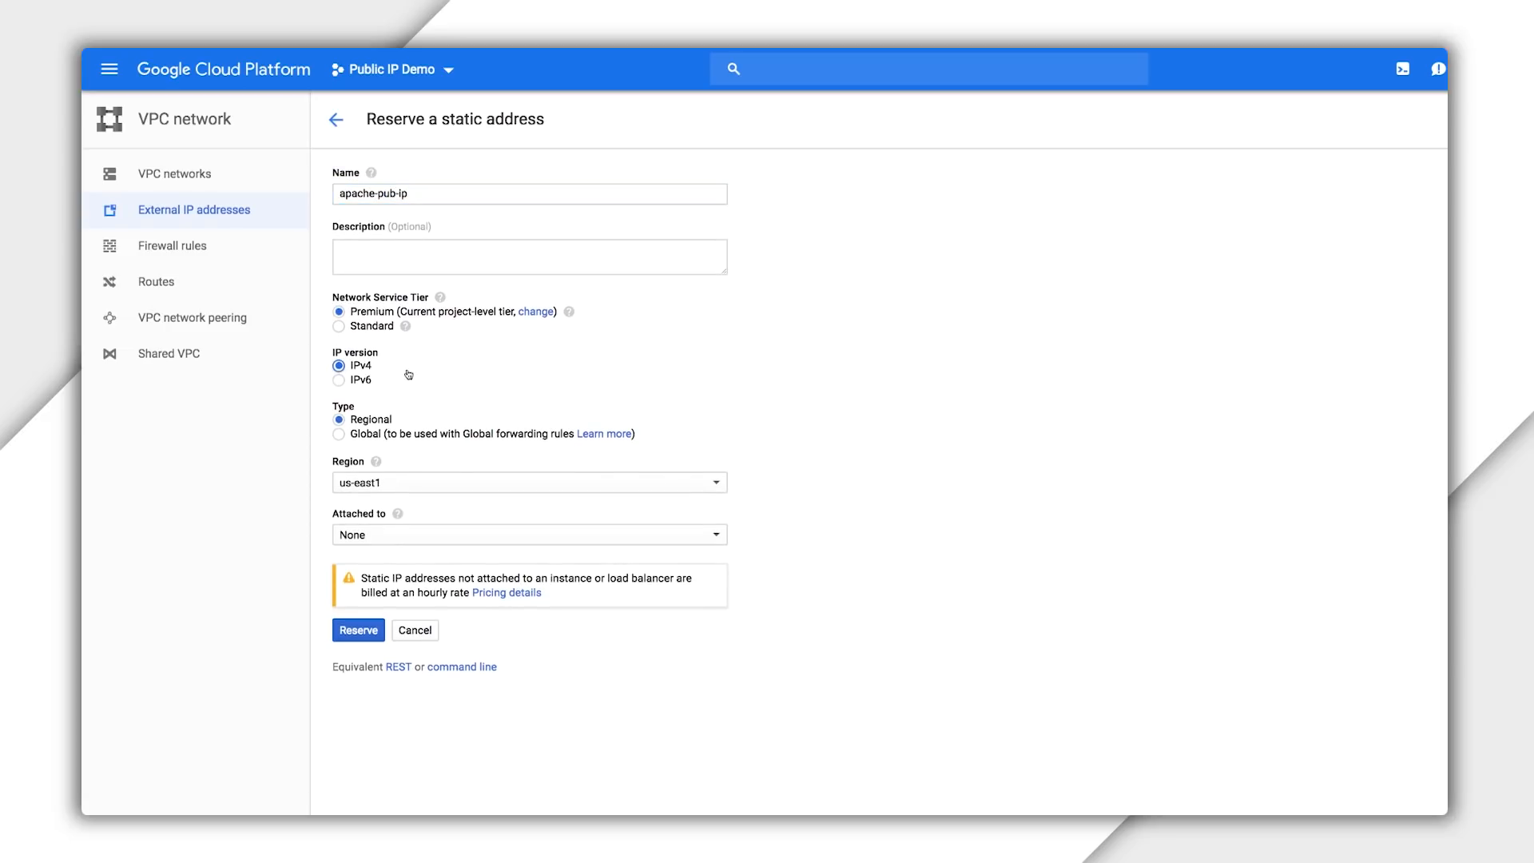
mouse_move(414, 546)
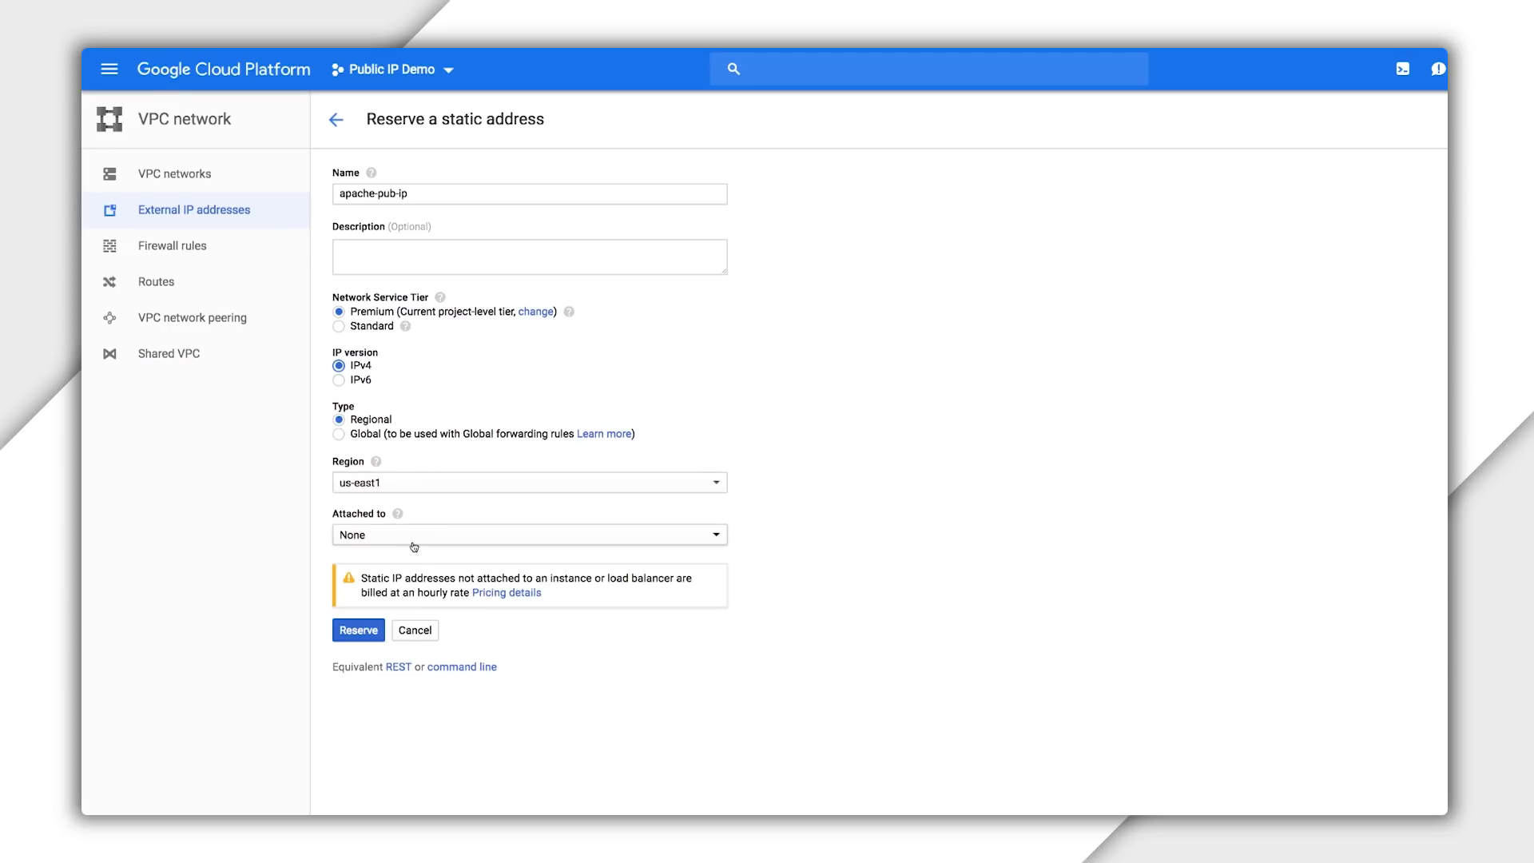
click(528, 534)
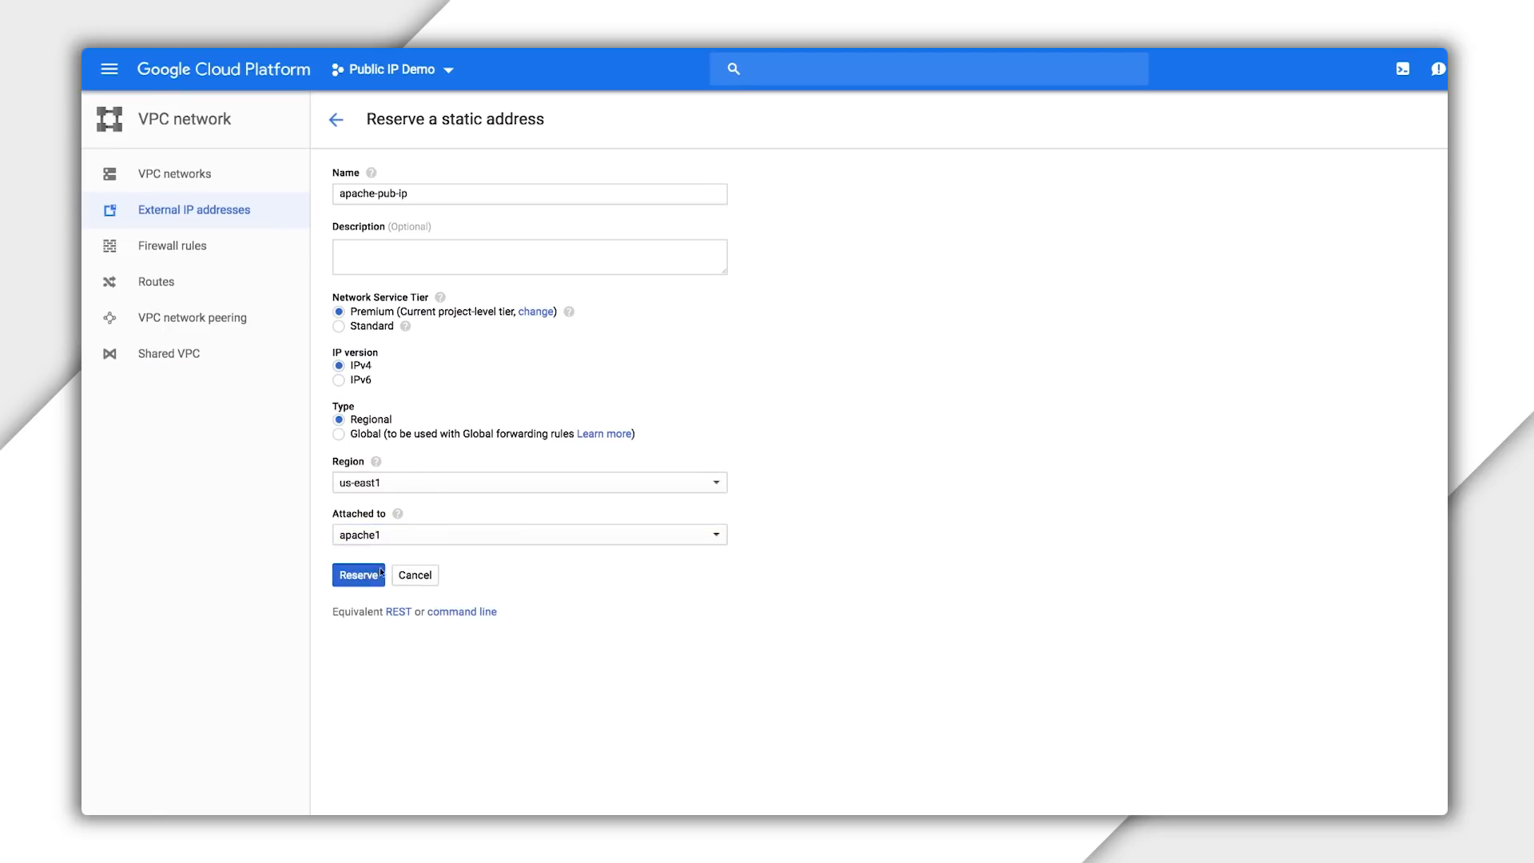
click(359, 575)
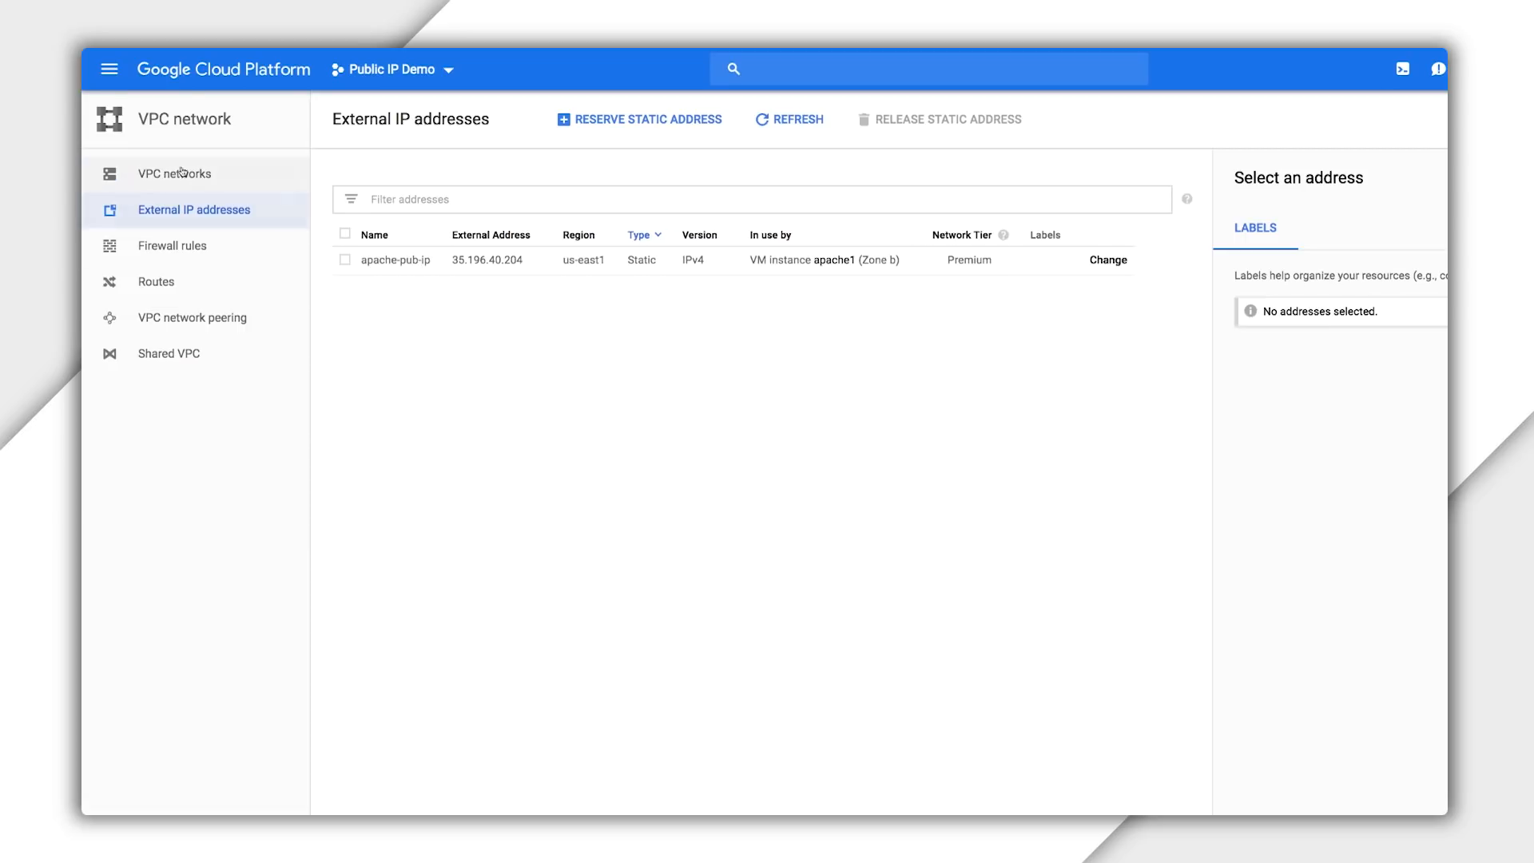
- Go to Compute Engine VM instances and select apache1's external IP 35.196.40.204
click(110, 69)
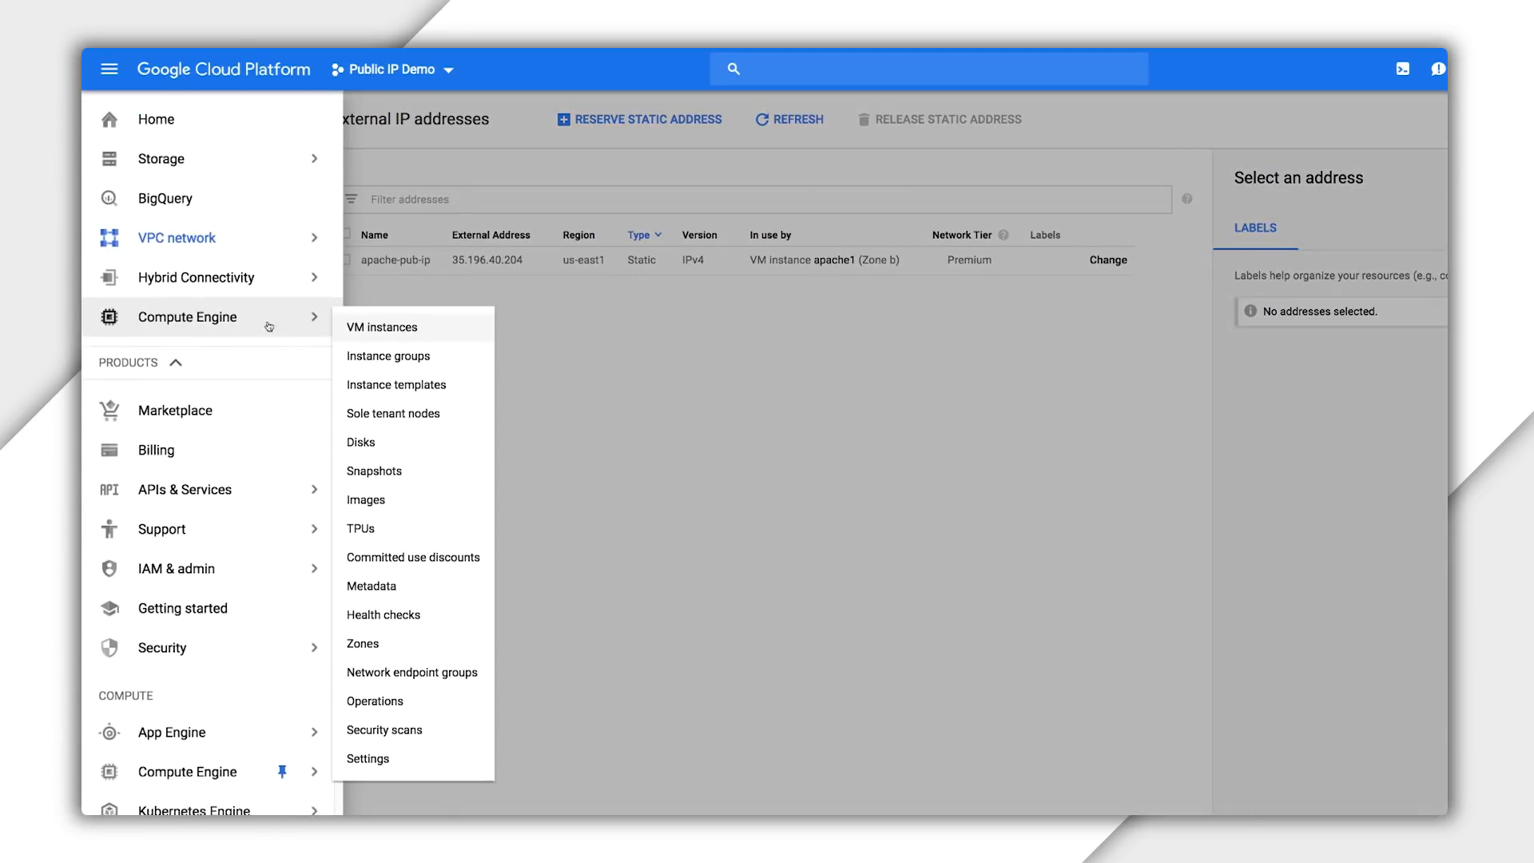
click(382, 327)
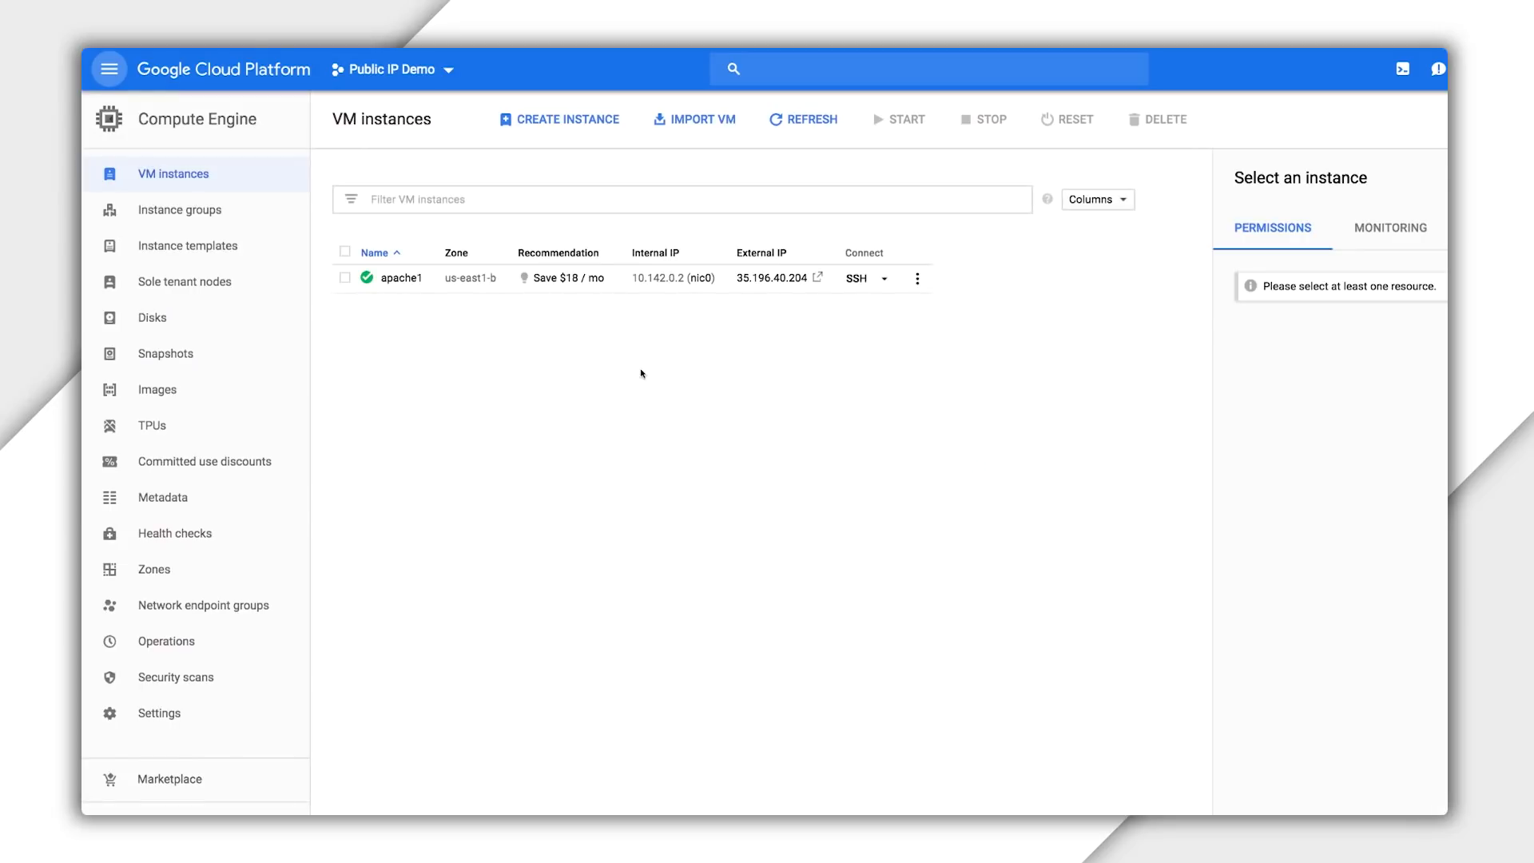
double_click(778, 278)
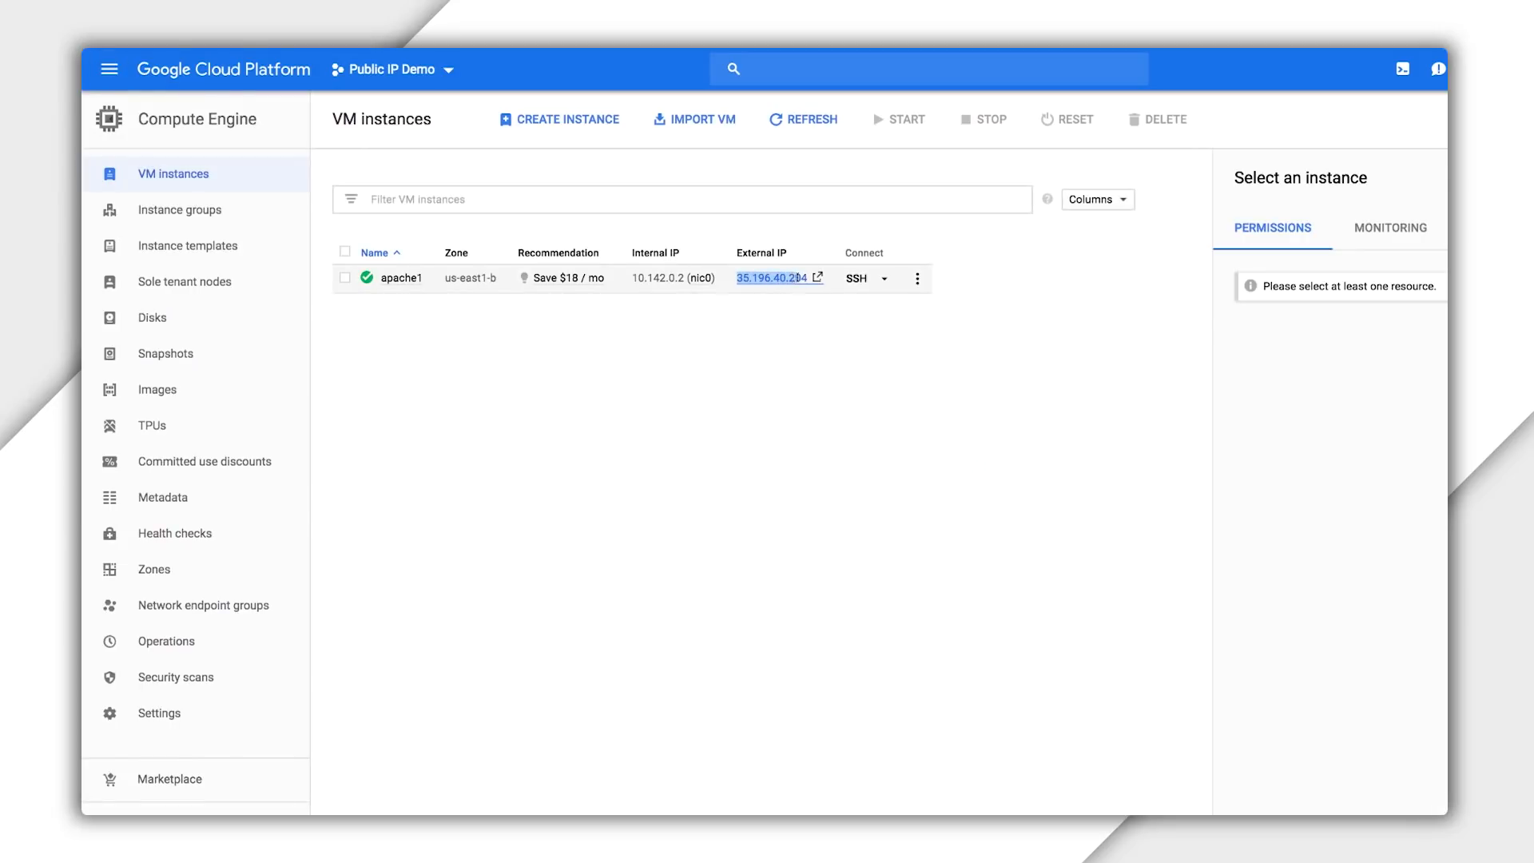